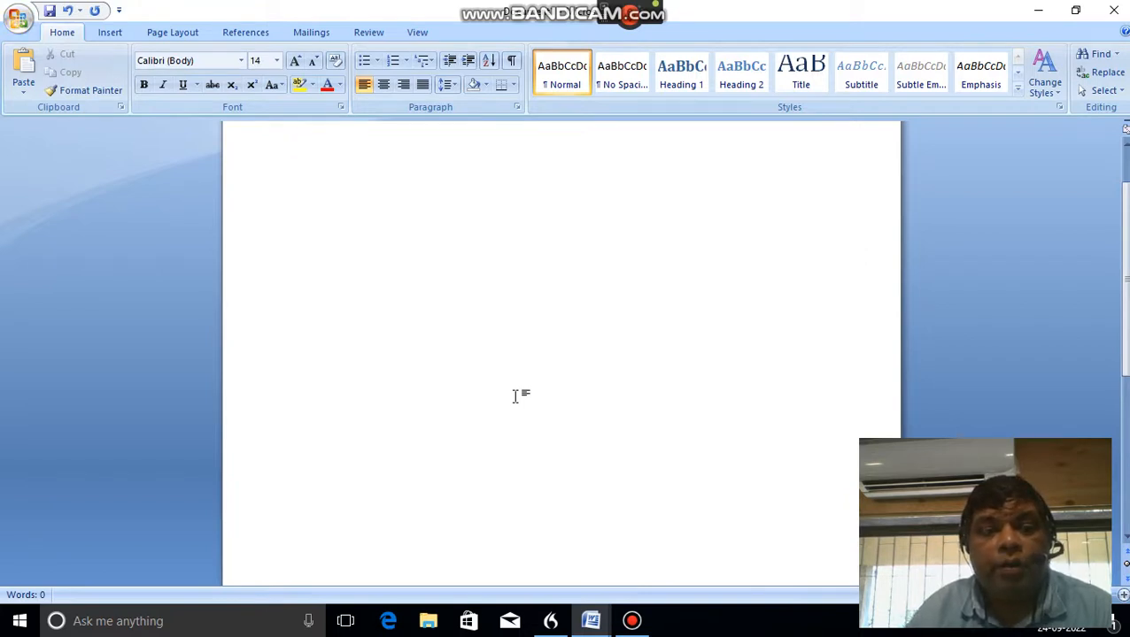
Write that Defendant No. 2 and 3 in suit No. 1766 of 2017 filed a revised application against the trial court order
click(303, 149)
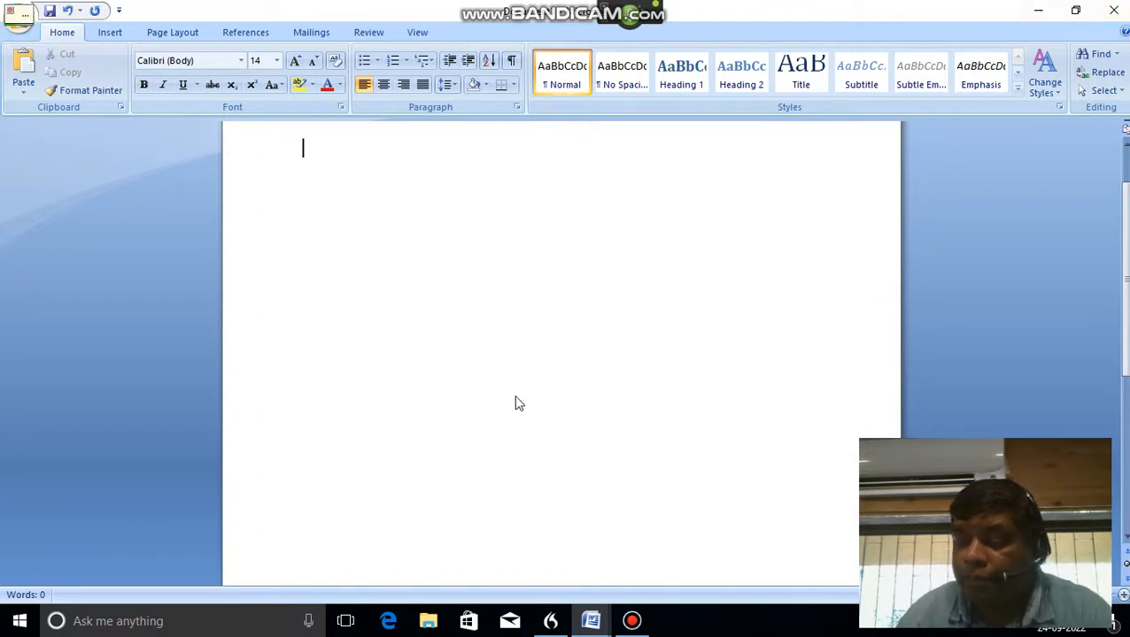
text(Defendant No. 2 and 3)
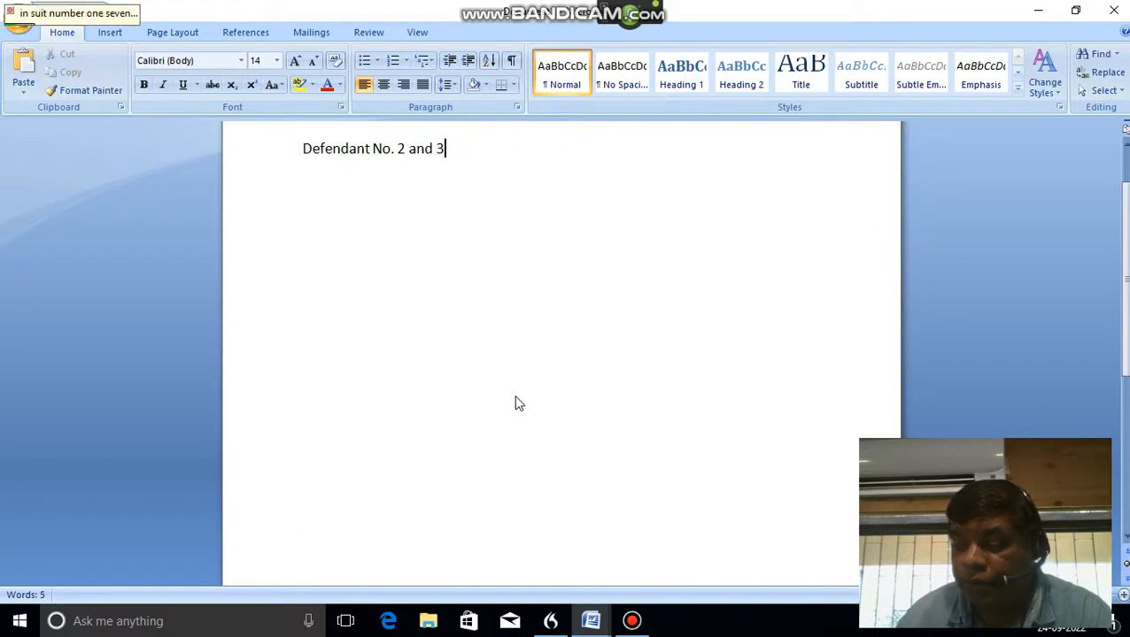
text(in suit No. 1766 of 2017 filed this revised)
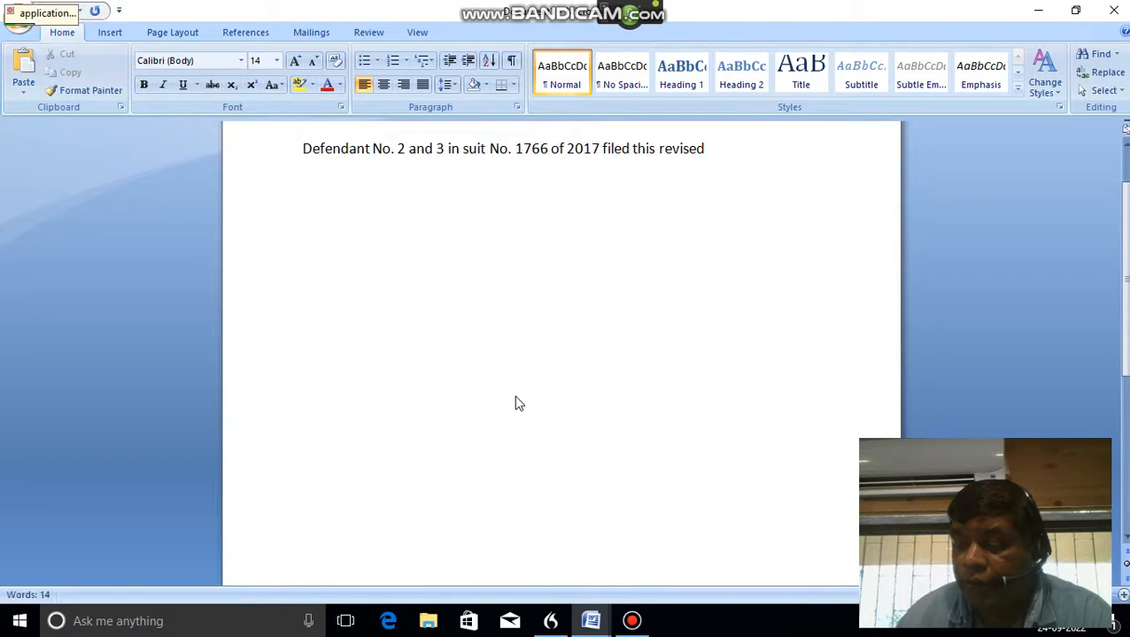
text(application against the order of learner trial court)
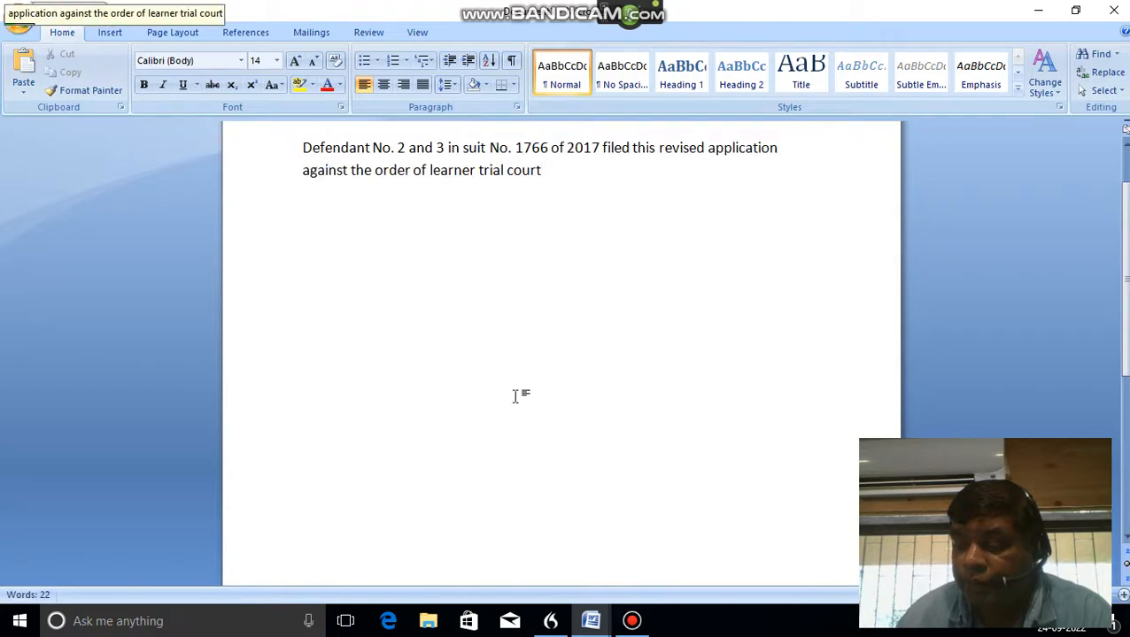
Finish the sentence with '(CR No. 10)' in brackets and a closing full stop
text(CR No. 10)
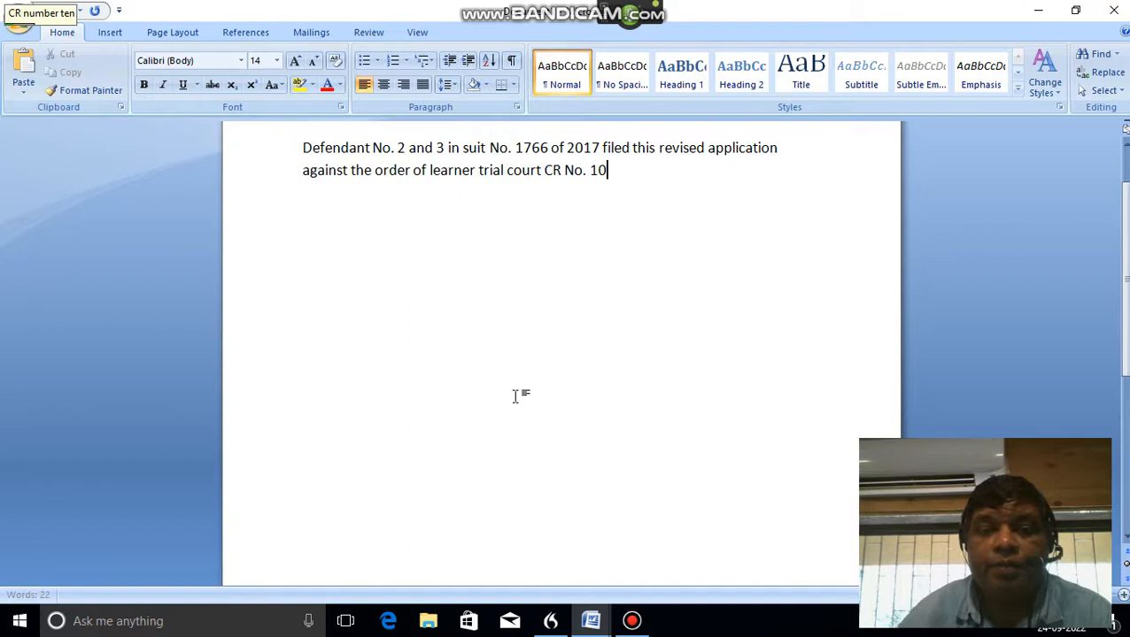
text((CR No. 10))
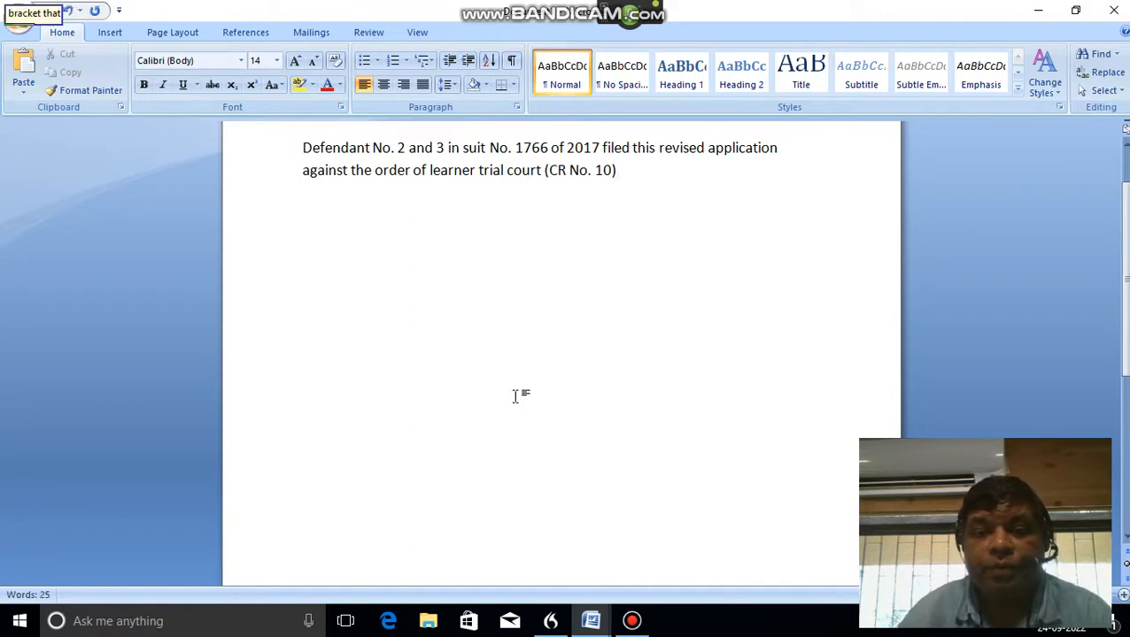
text(.)
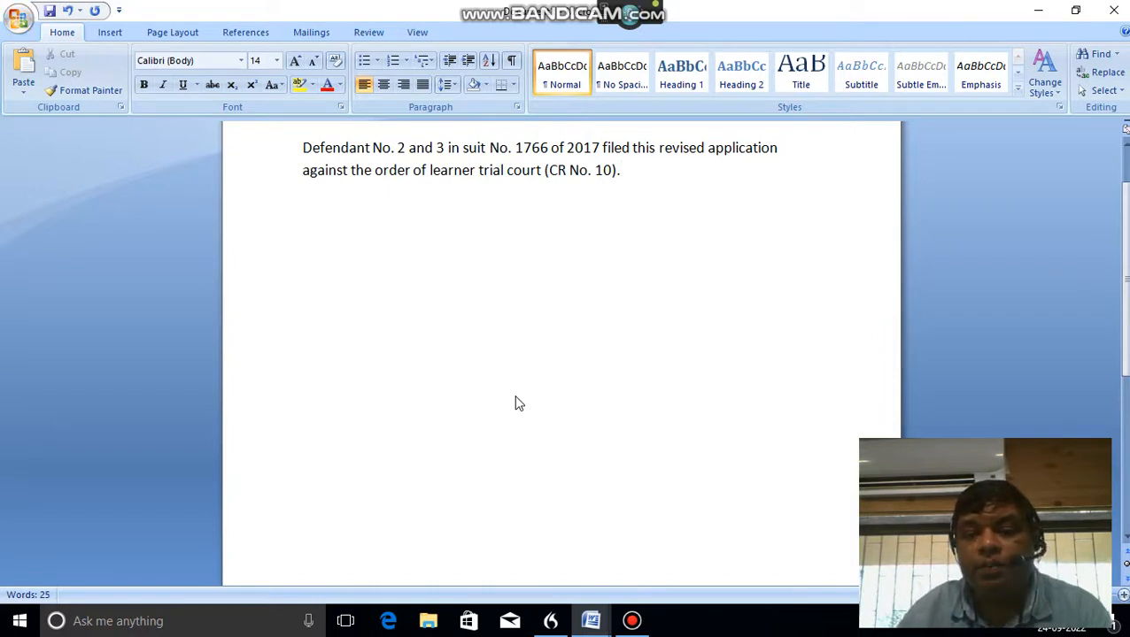
click(620, 170)
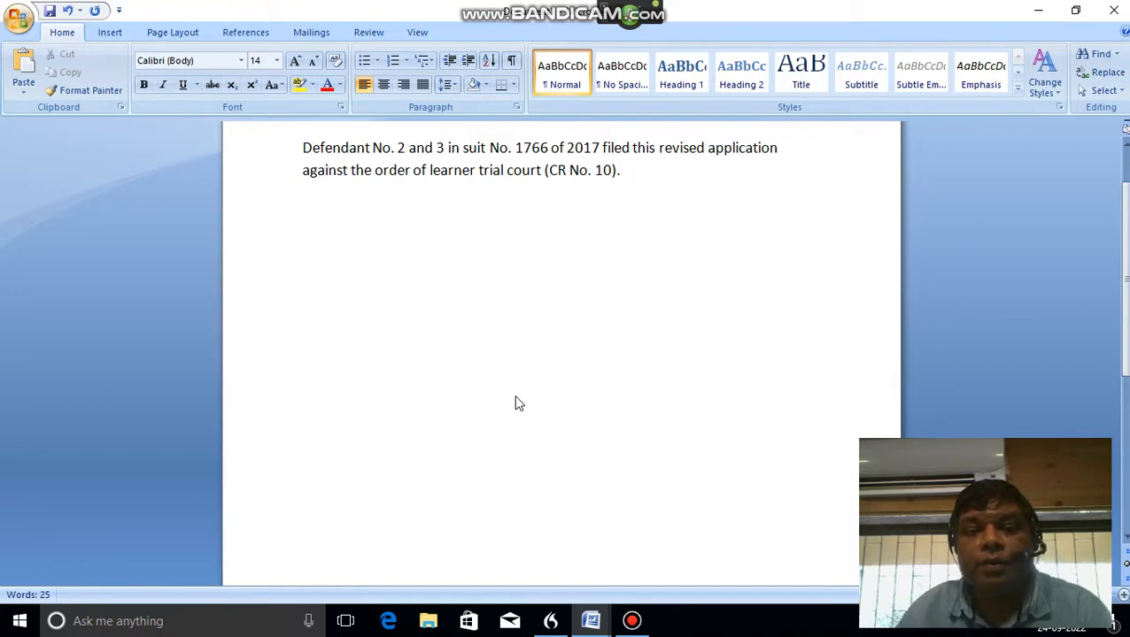
Select the first paragraph and make it item 1 of a numbered list
click(620, 170)
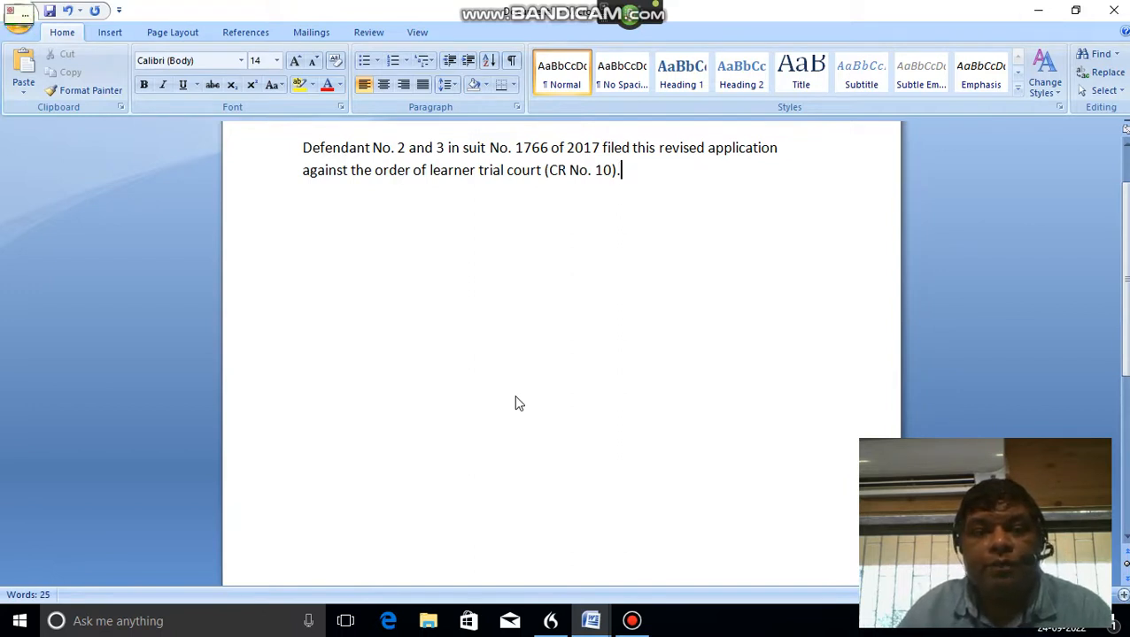
key(ctrl+a)
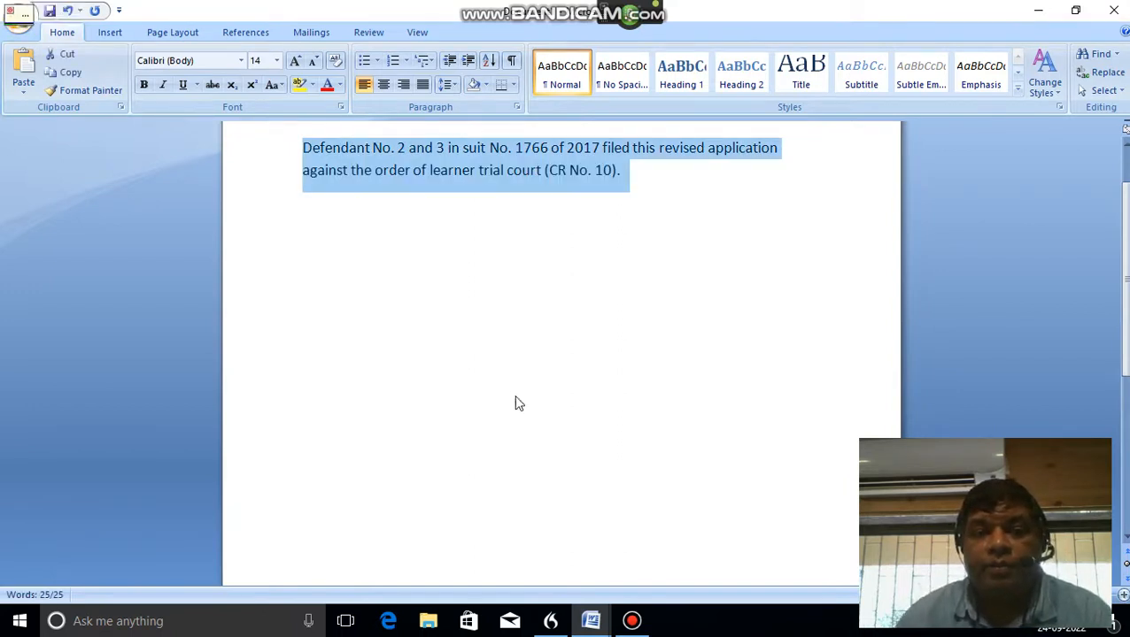
click(393, 61)
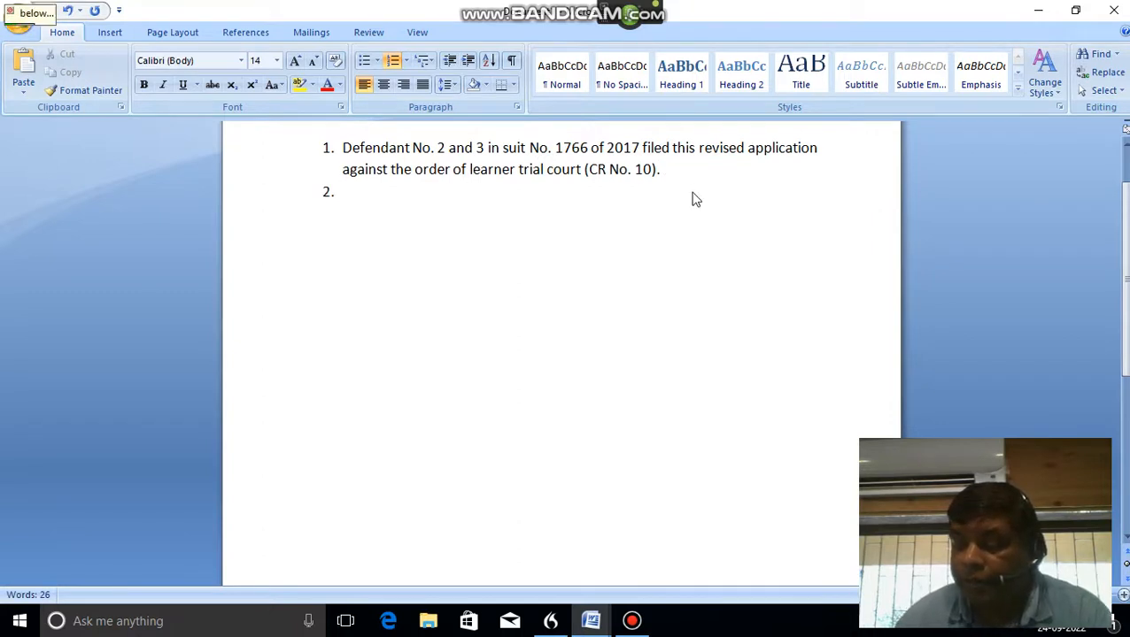
Add items 2 and 3 on the Exhibit 19 rejection and the plaintiff's earlier eviction suit
text(Below Exhibit 19 and 1 rejecting the purses)
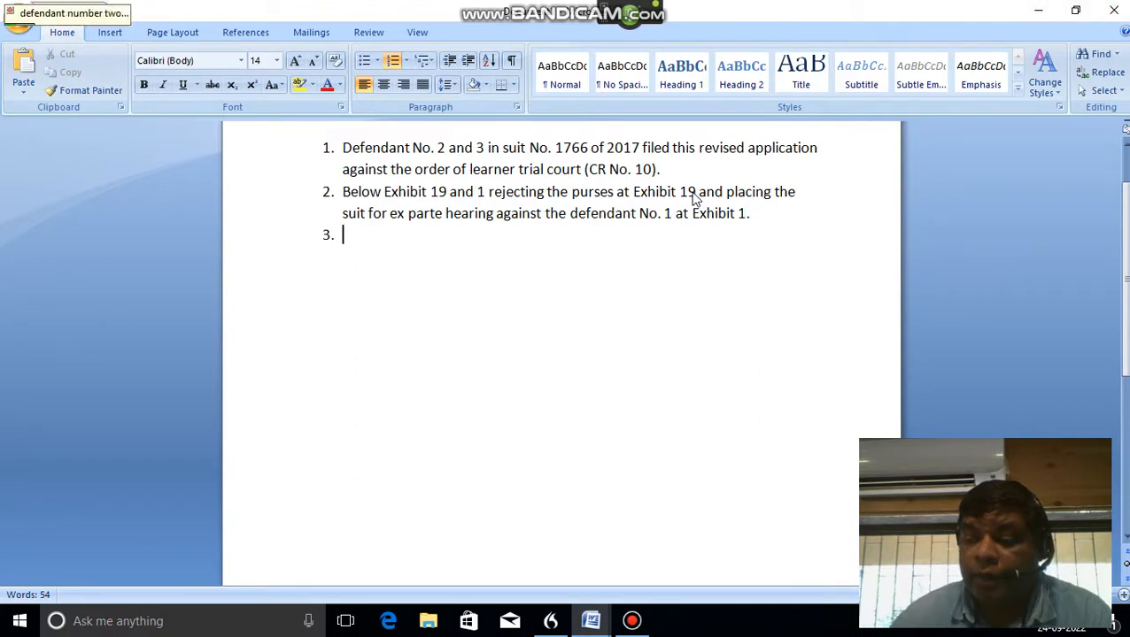
text(Defendant No. 2 and 3 content)
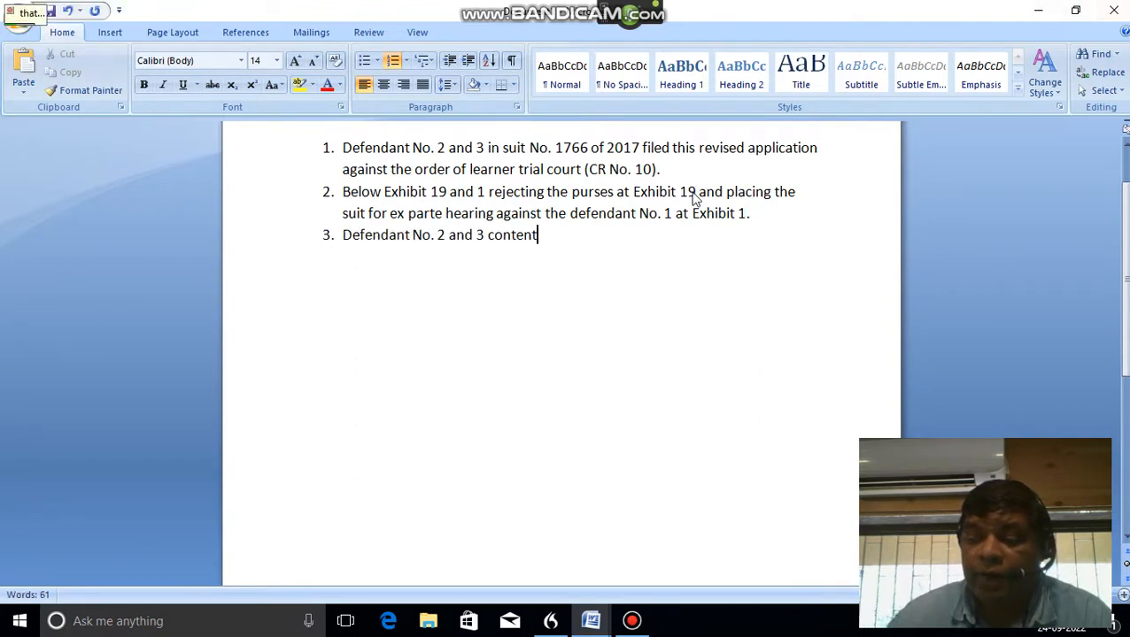
text(that original plaintiff also had filed a eviction suit being suit No. 1552 of 2014 for recovery of the possession of the suit premises)
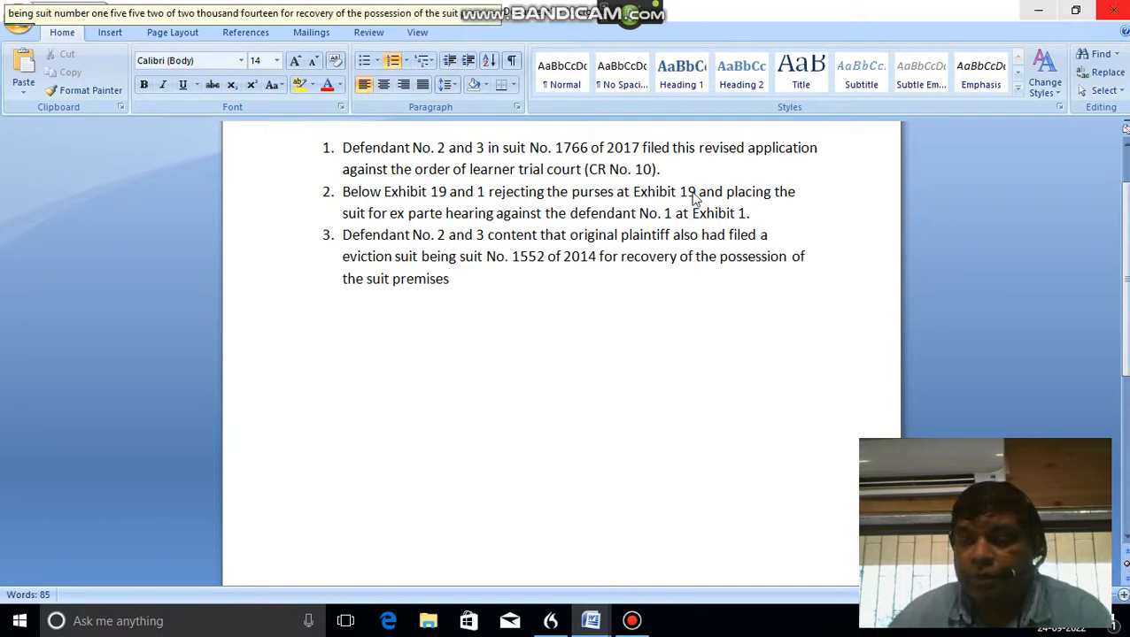
text(.)
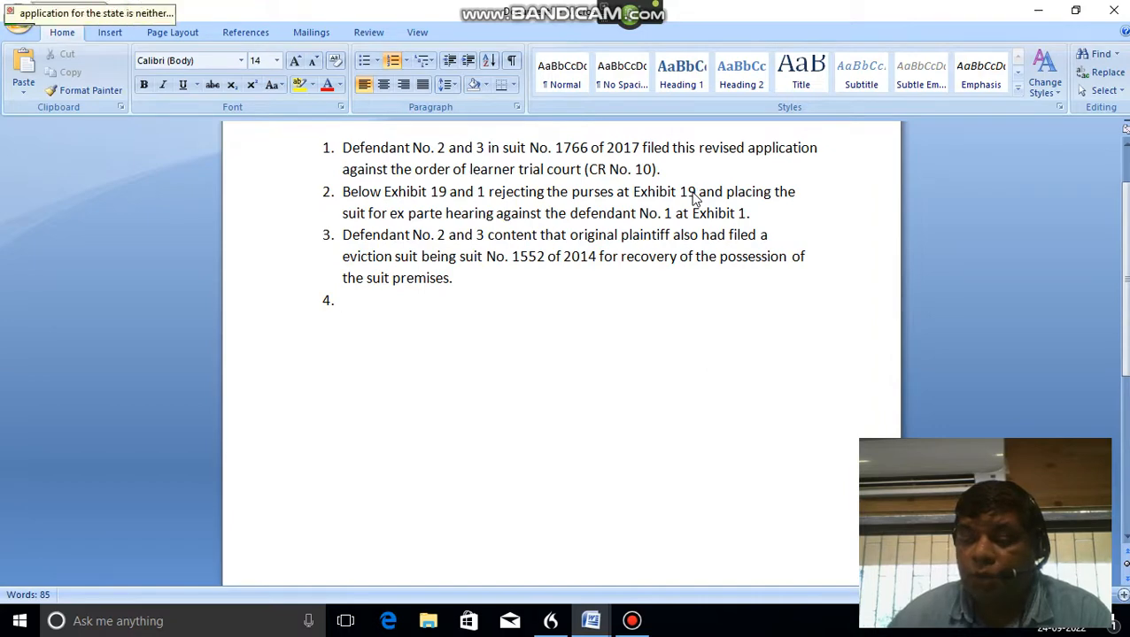
Add item 4 stating the suit was dismissed for want of jurisdiction by order dated 22/02/2017
text(Application for the states that either suit was dismissed)
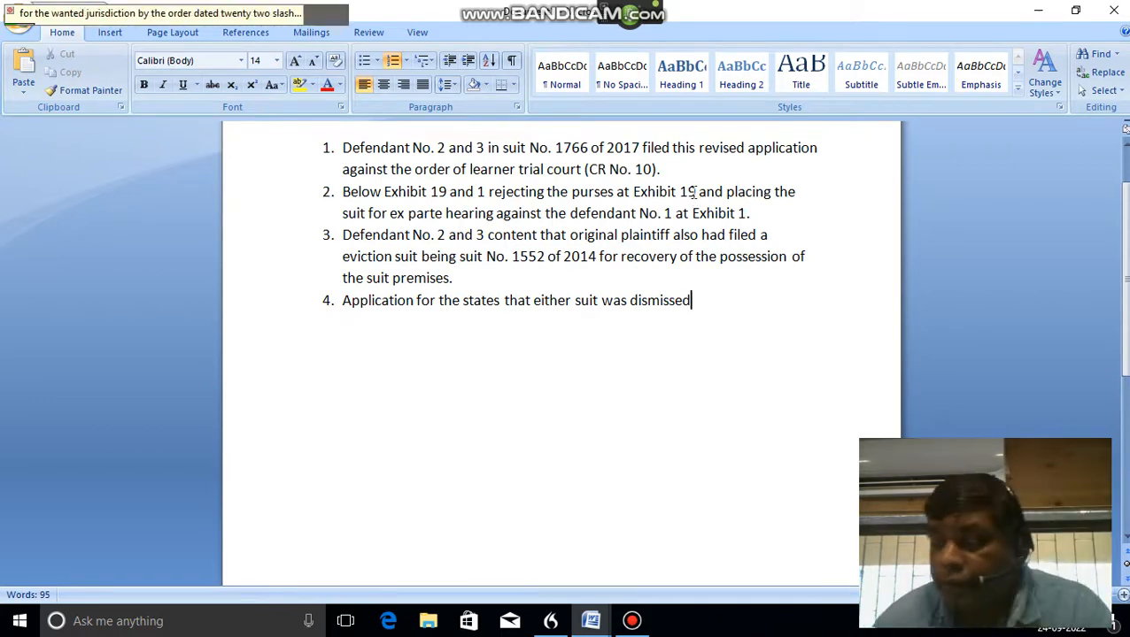
text(for the wanted jurisdiction by the order dated 22/02/2017)
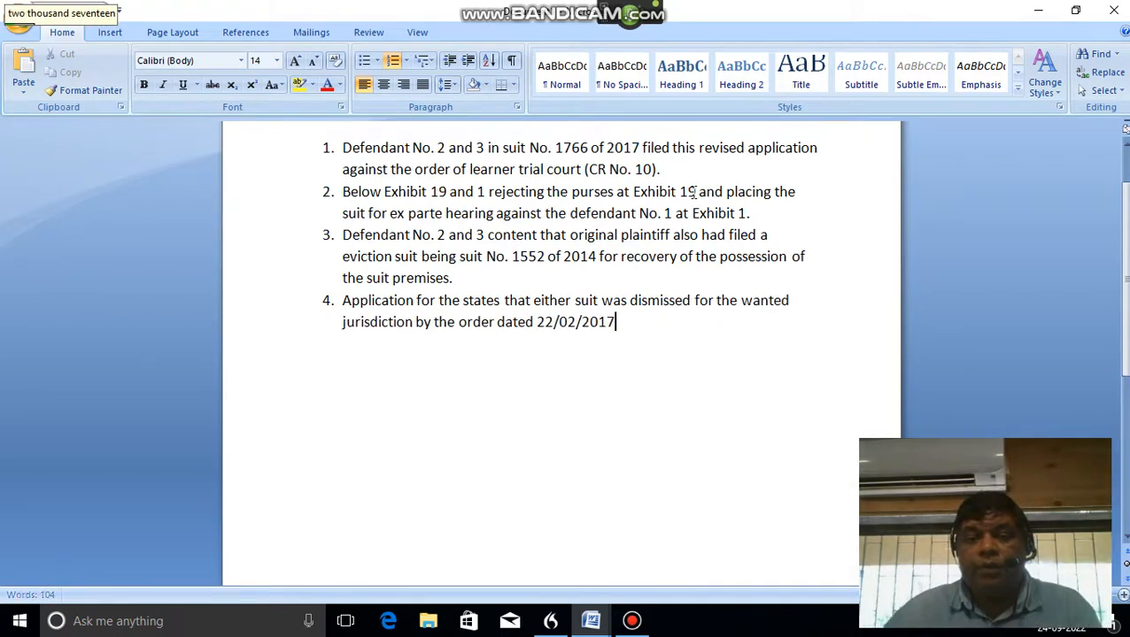
text(.)
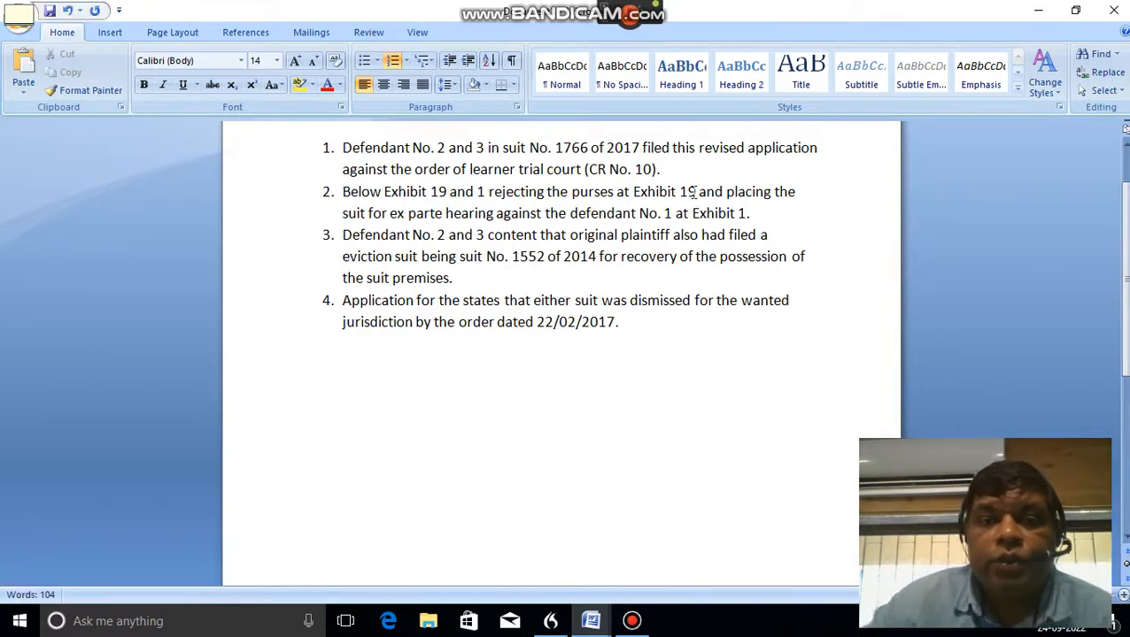
Start a blank unnumbered paragraph directly below item 4
click(620, 322)
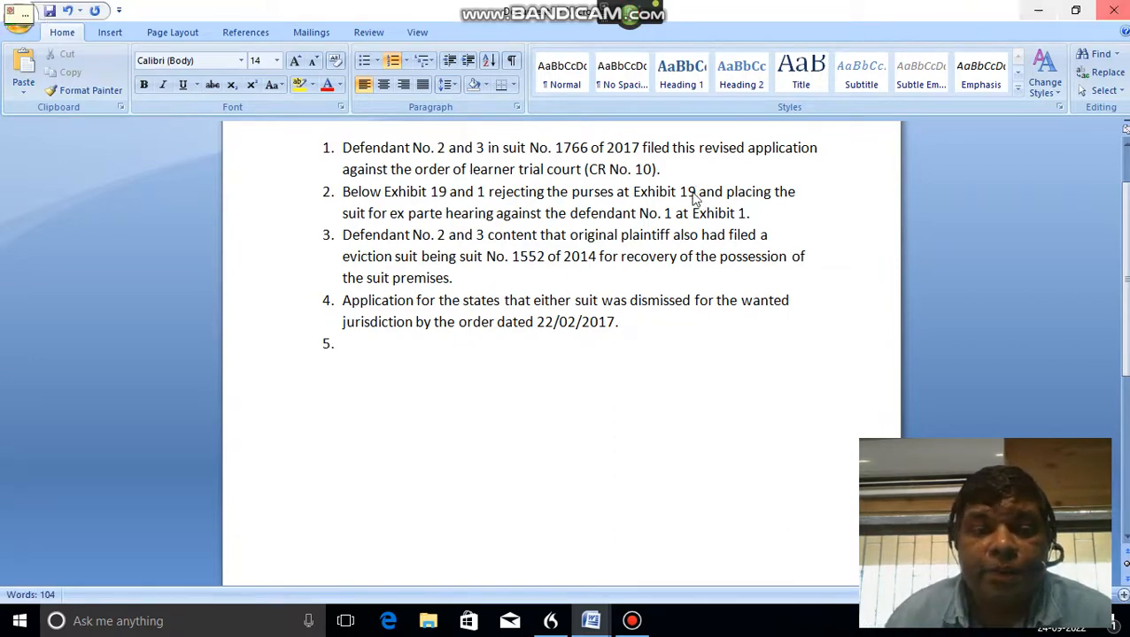
key(backspace)
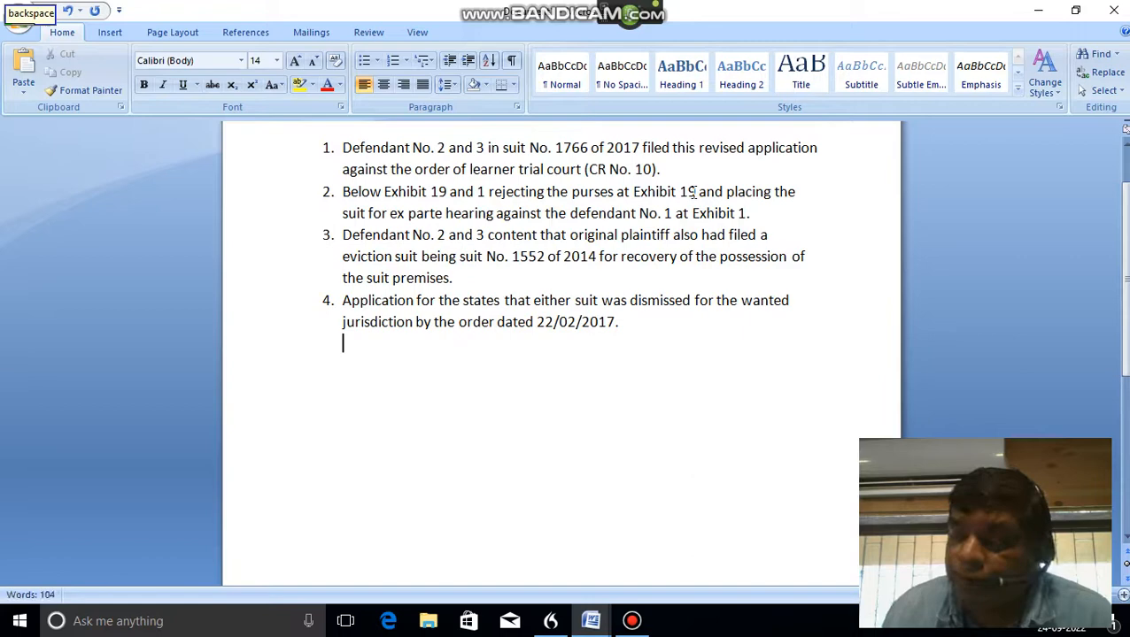
key(backspace)
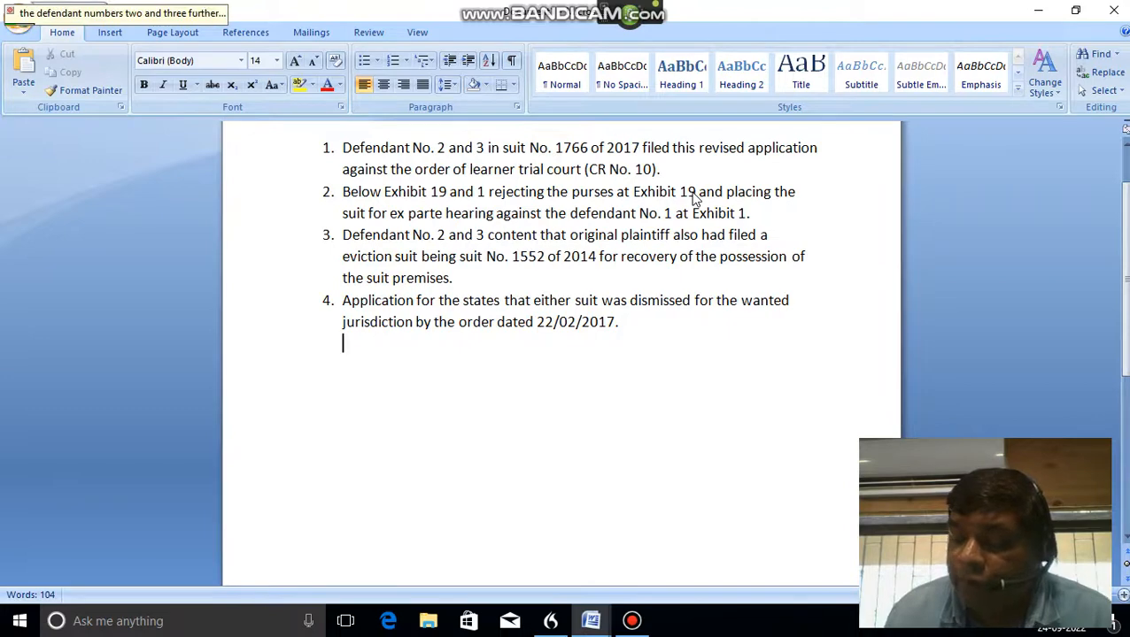
Write that Defendant No. 2 and 3 contend the plaintiff applied to the Hon'ble court for leave, ending with a full stop
text(The defendant No. 2 and 3 further content the plaintiff has applied for Hon'ble court)
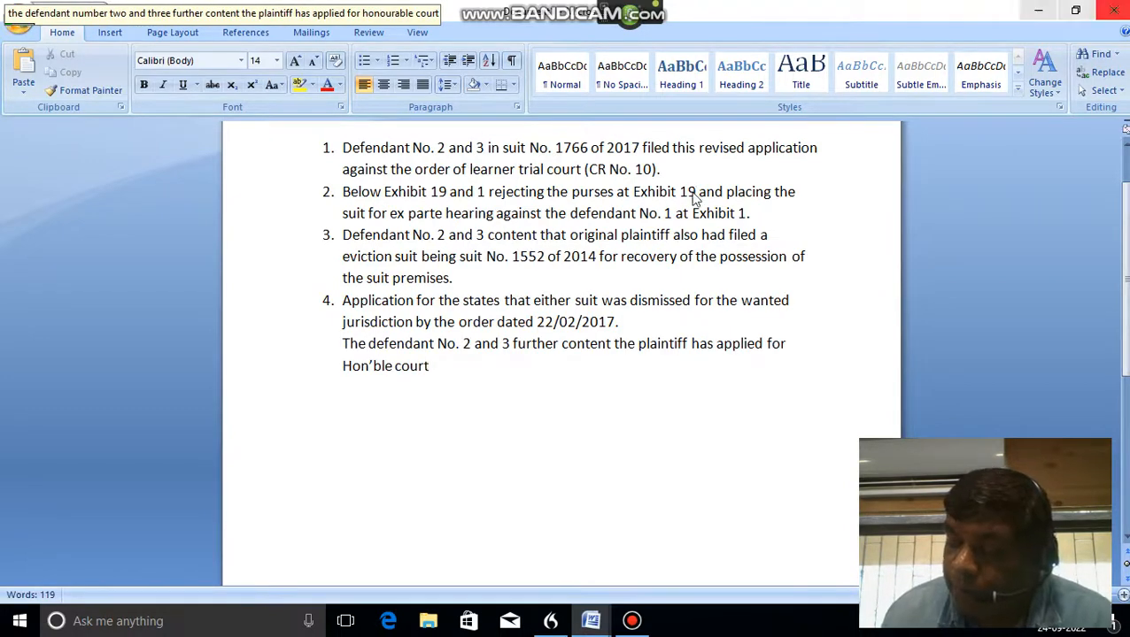
text(for leaving or to serve the defendant No. 1)
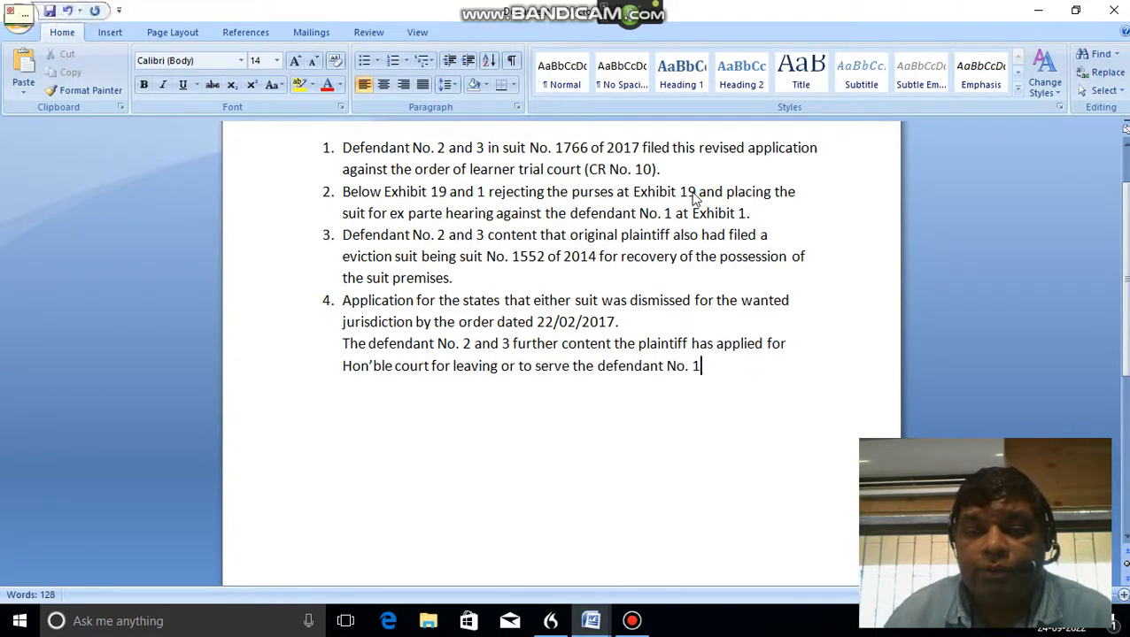
text(.)
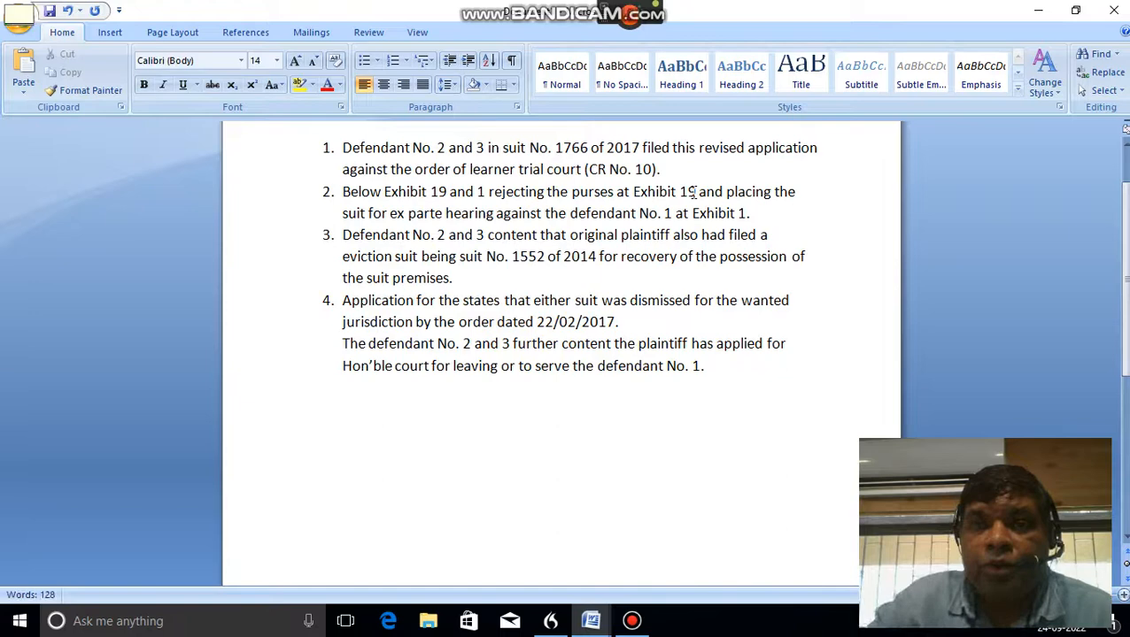
click(705, 365)
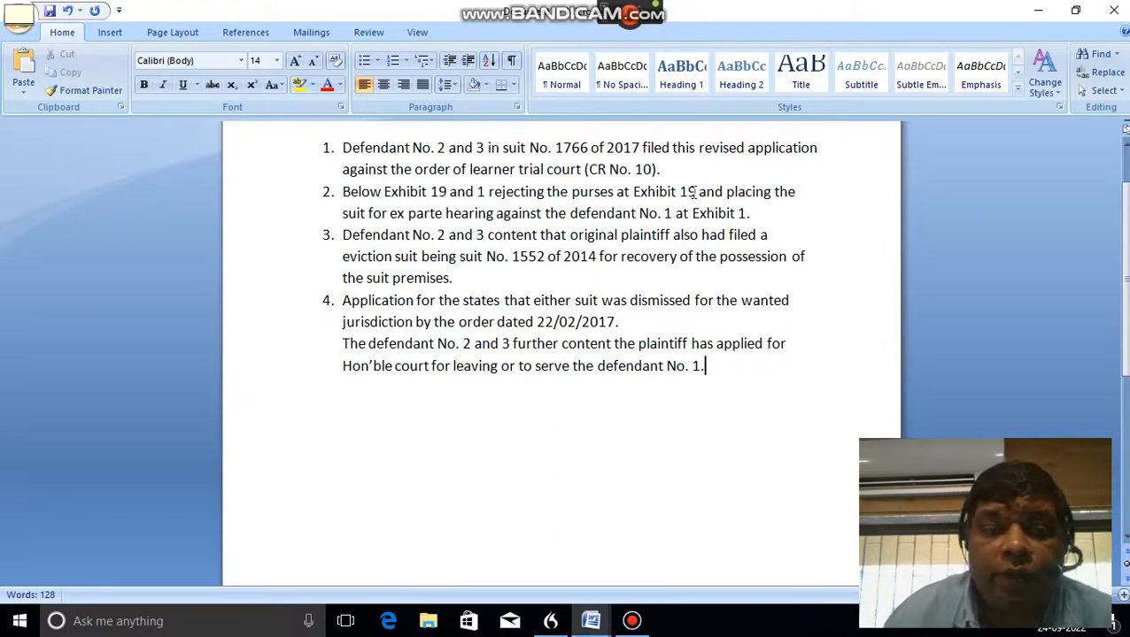